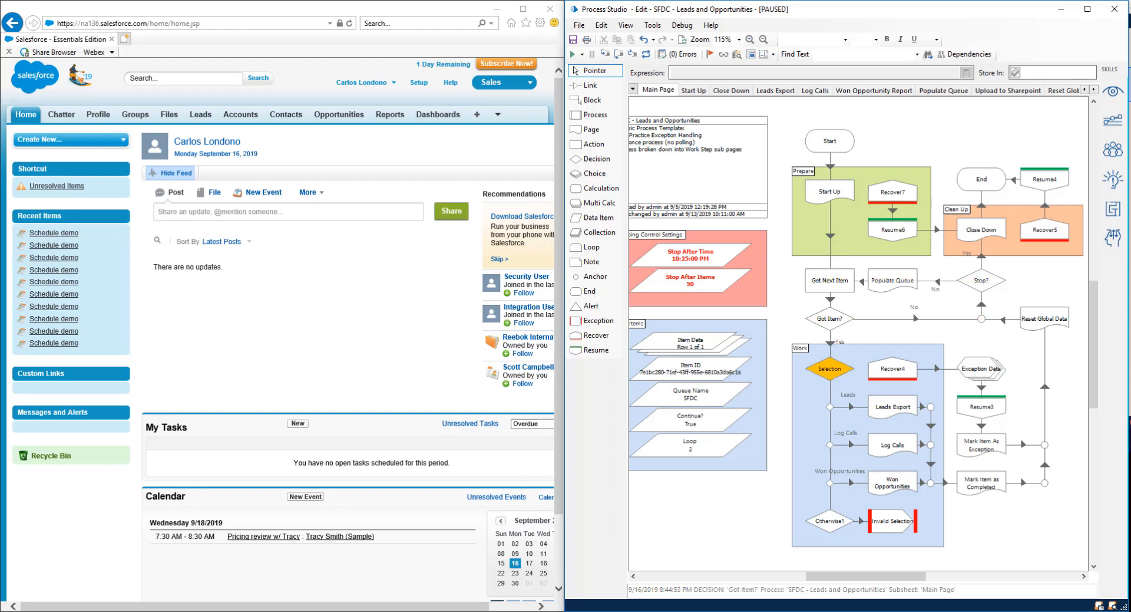
- Resume the paused Salesforce process so it enters the Leads Export page
{"action": "left_click", "coordinate": [775, 90]}
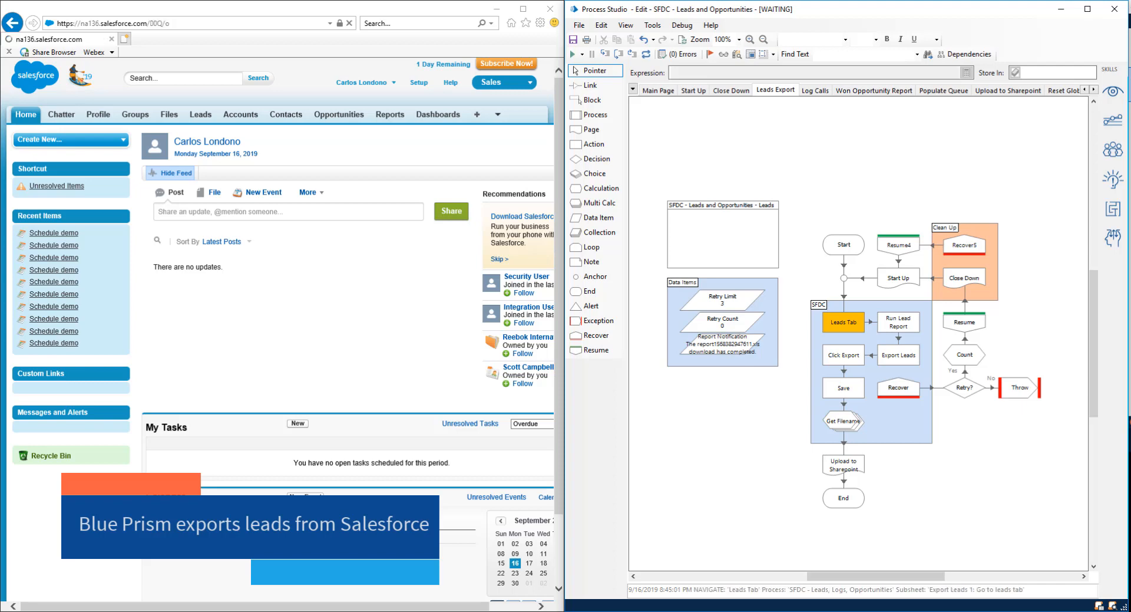
- Export the Salesforce leads report to Excel and continue into Upload to Sharepoint
{"action": "left_click", "coordinate": [200, 114]}
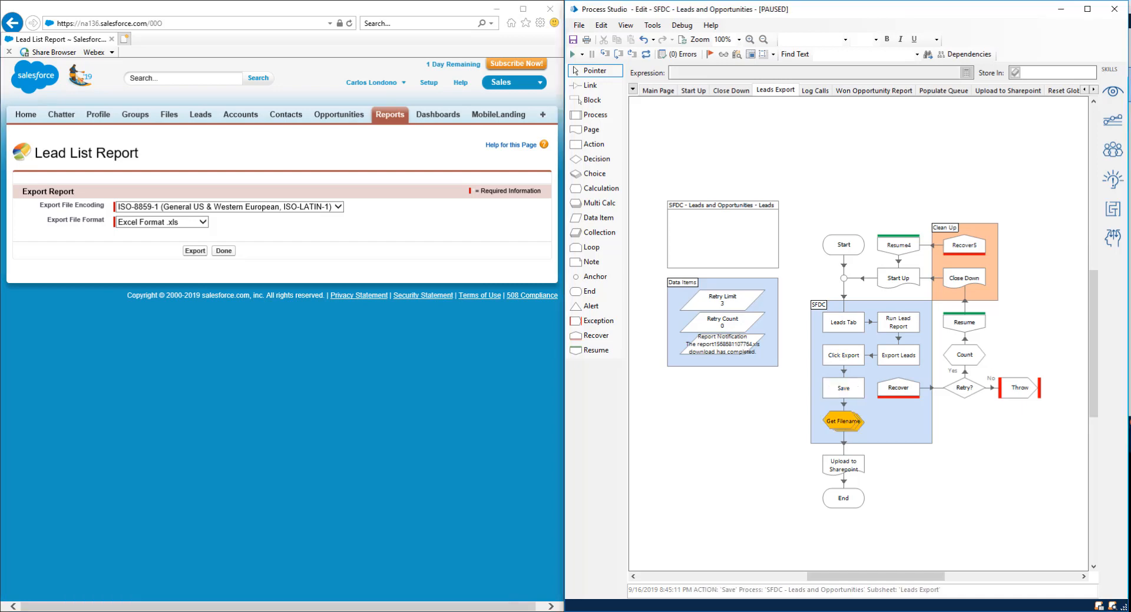
{"action": "left_click", "coordinate": [1008, 90]}
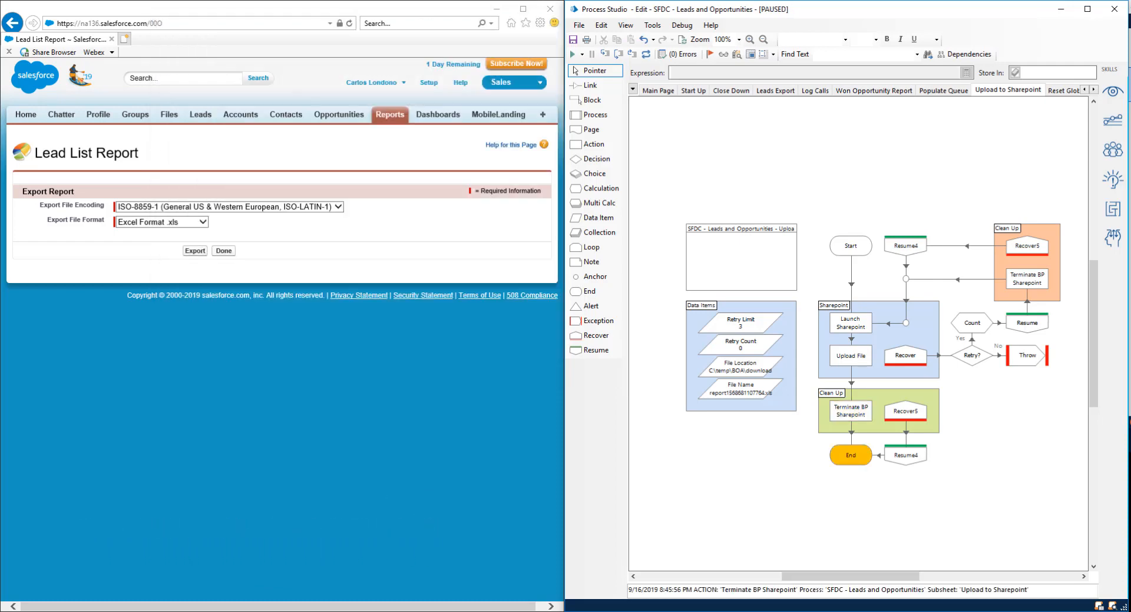
- Finish the SharePoint upload stages and run on into the Log Calls page
{"action": "left_click", "coordinate": [657, 90]}
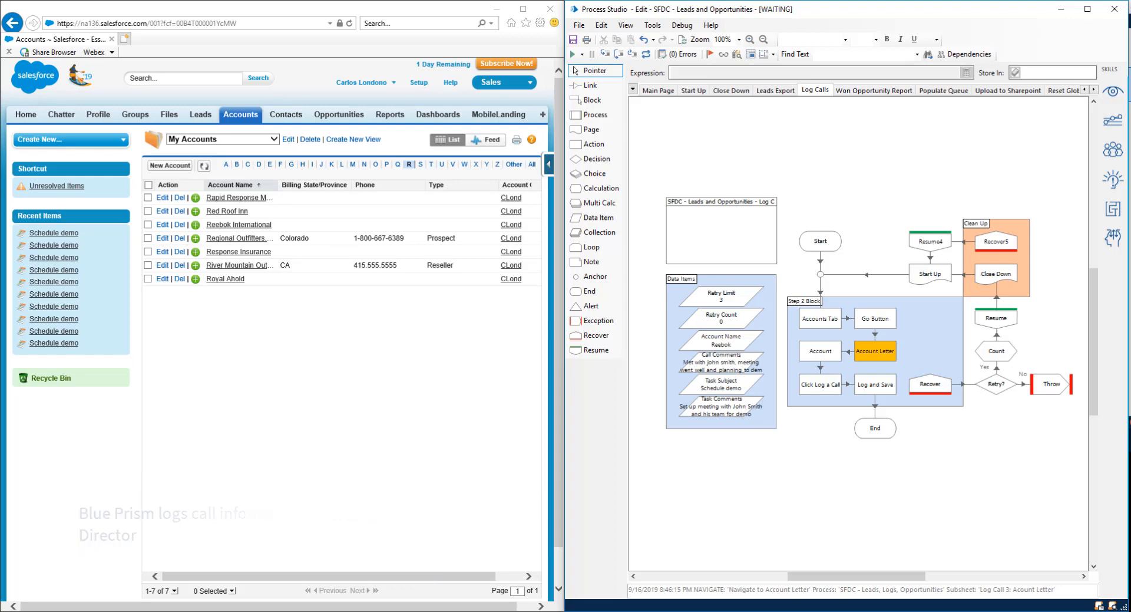
- Log a call on the Reebok International account, then resume into Won Opportunity Report
{"action": "left_click", "coordinate": [820, 352]}
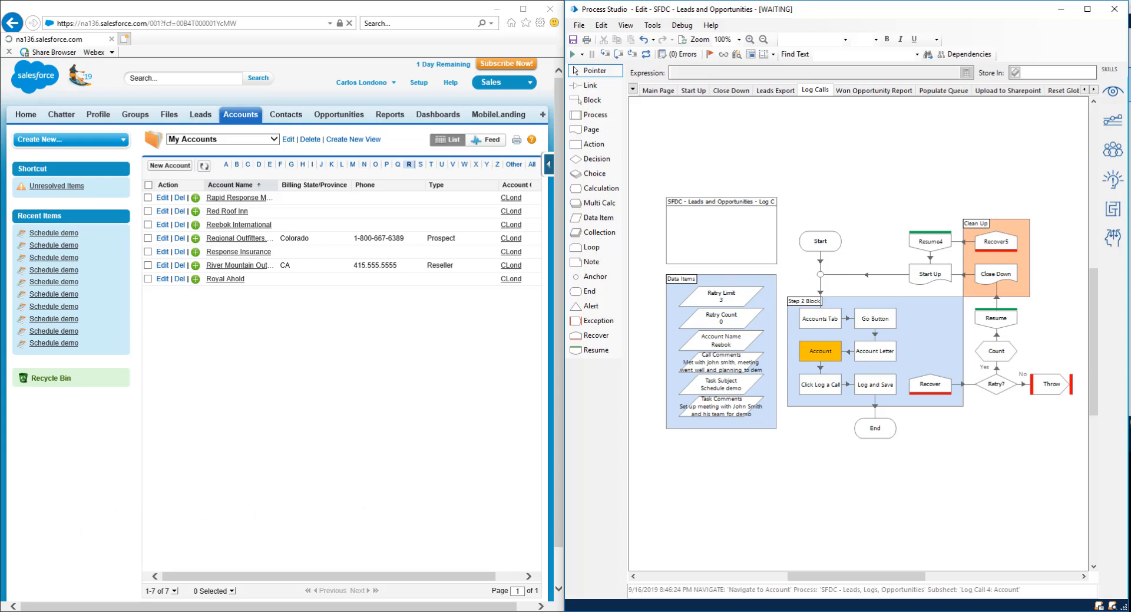
{"action": "left_click", "coordinate": [227, 210]}
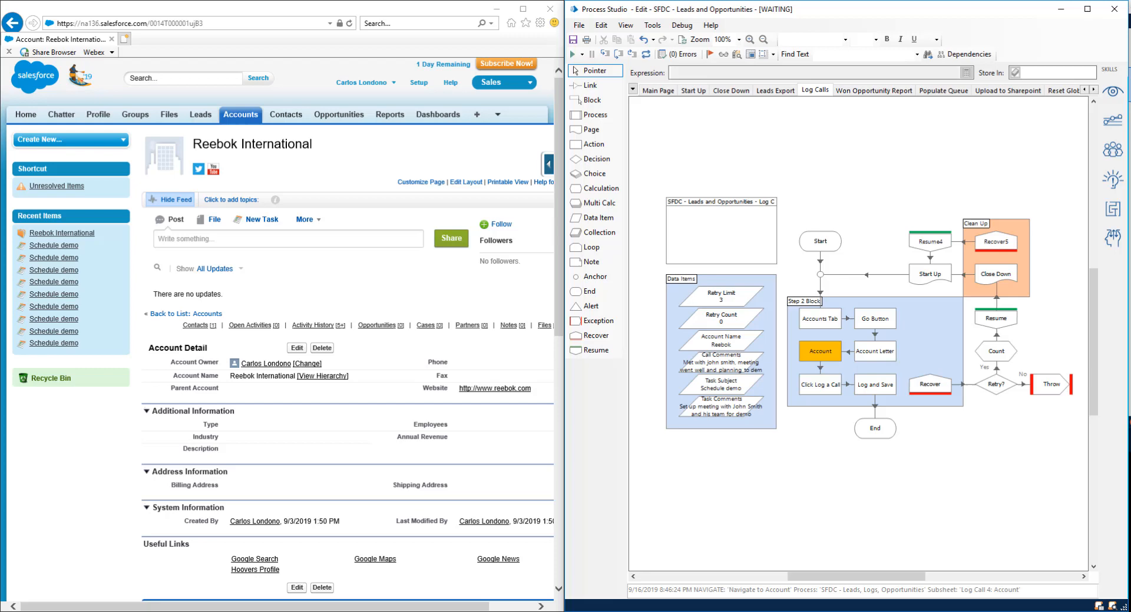
{"action": "left_click", "coordinate": [820, 383]}
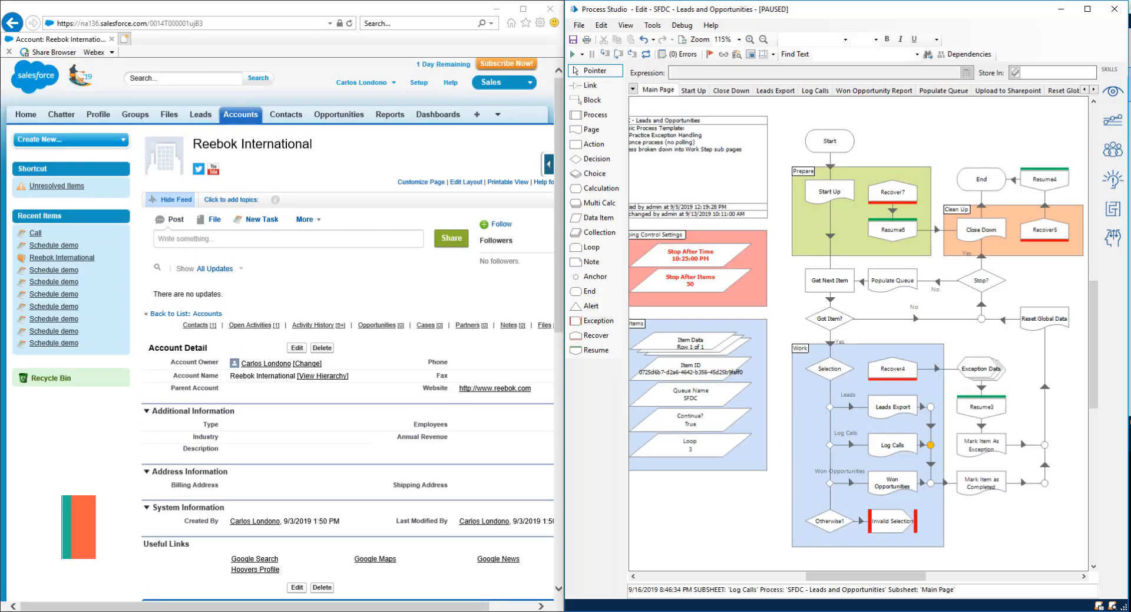
{"action": "left_click", "coordinate": [575, 54]}
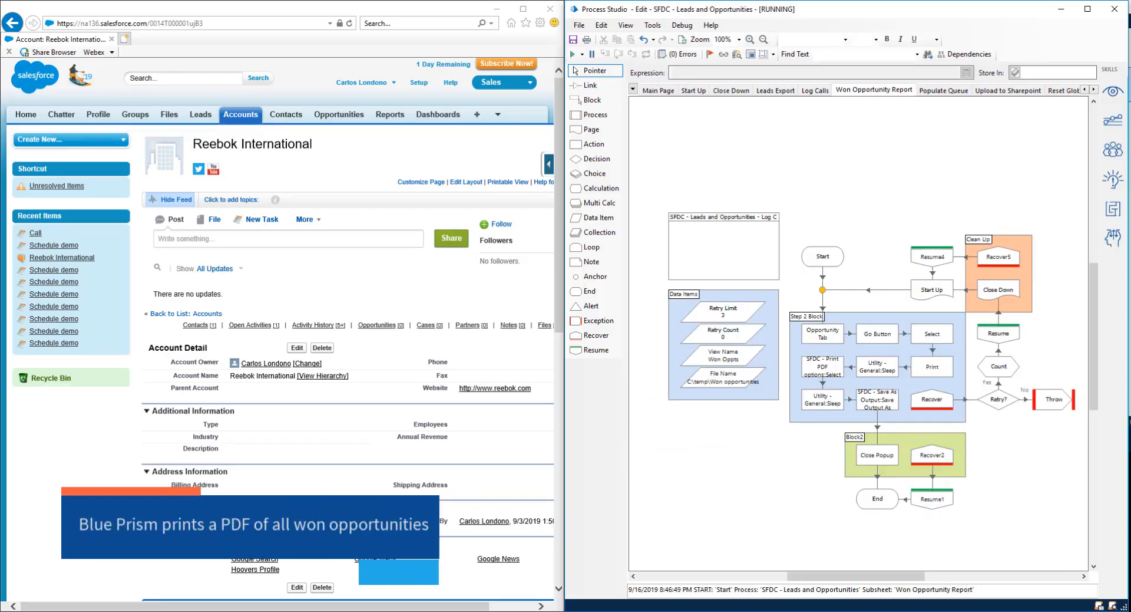